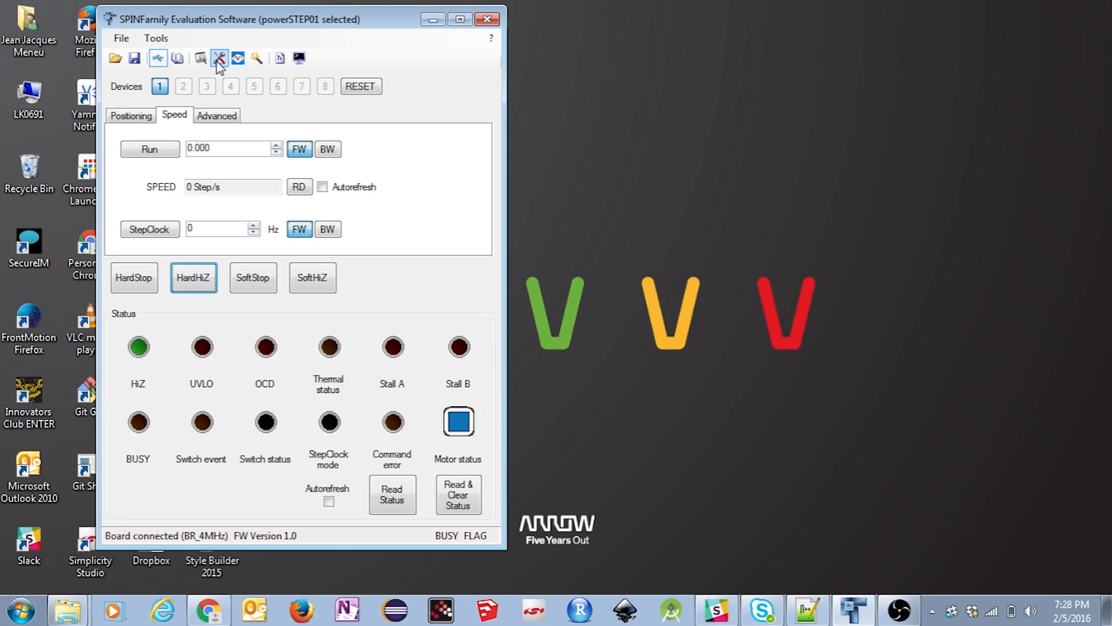
# Show device 1's voltage mode parameters in the Device Configuration window
pyautogui.click(218, 57)
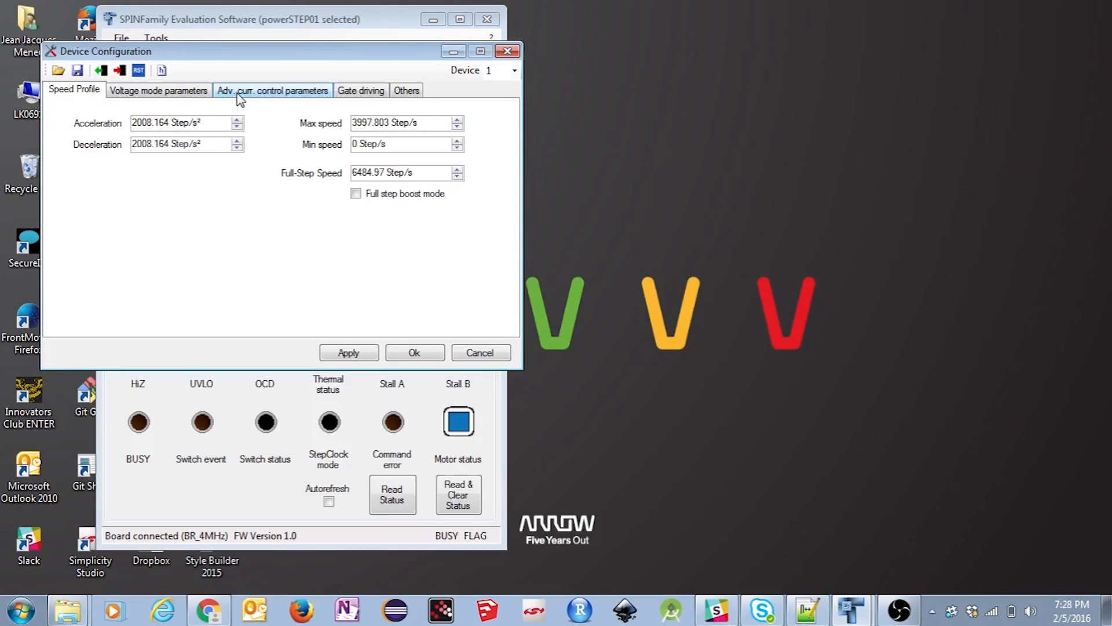
pyautogui.click(160, 91)
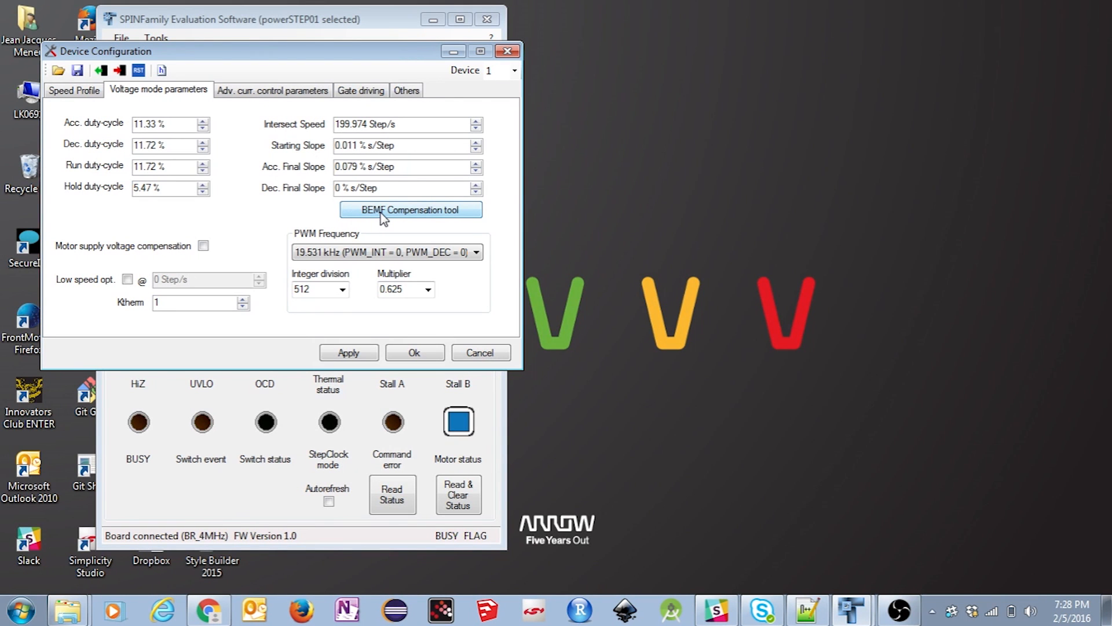
# Evaluate the BEMF compensation curve and register values for a 3000 Step/s target speed
pyautogui.click(411, 209)
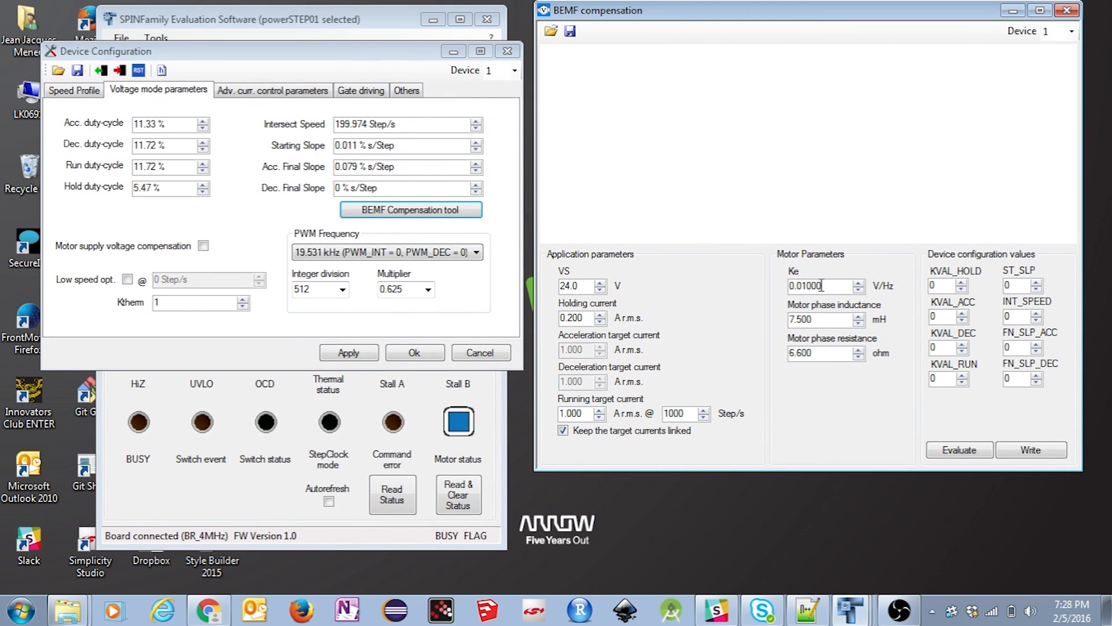
pyautogui.moveTo(833, 281)
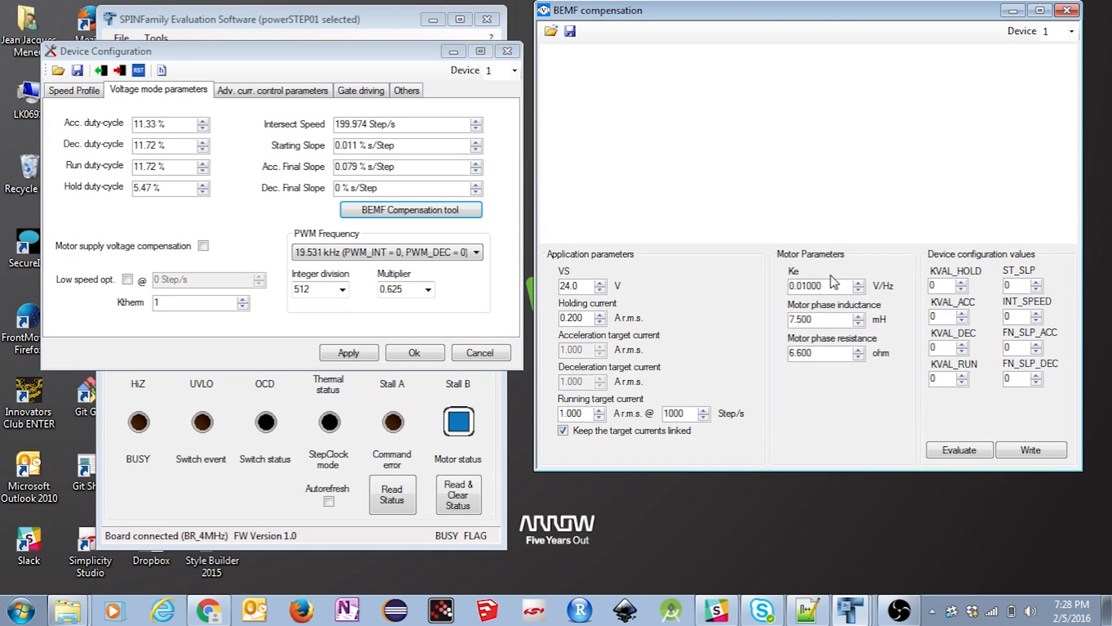
pyautogui.moveTo(884, 300)
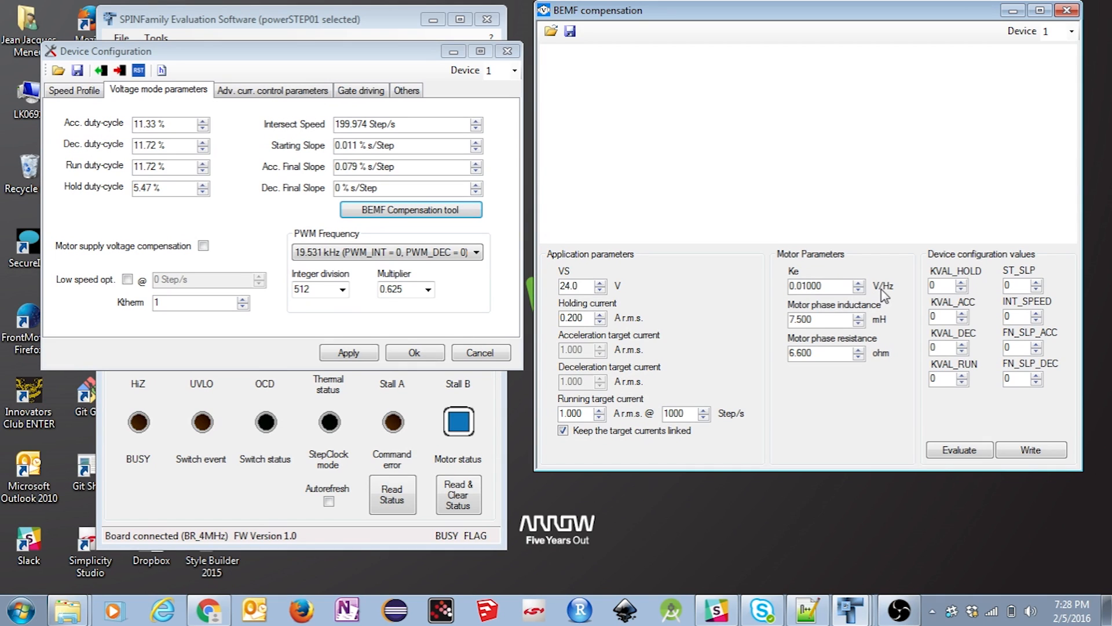
pyautogui.moveTo(877, 335)
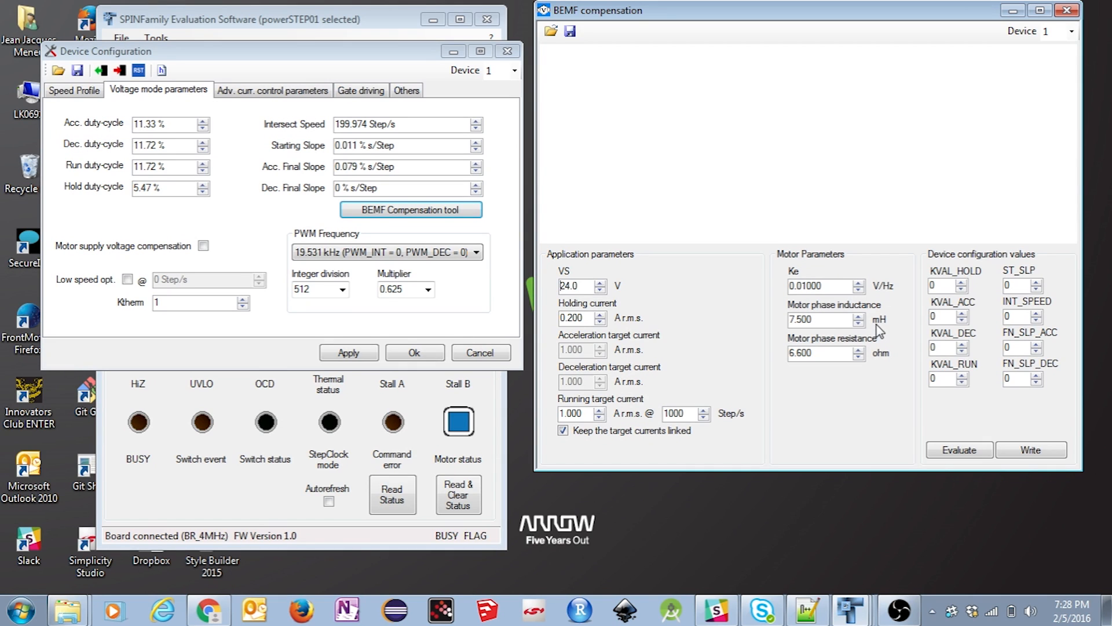
pyautogui.moveTo(865, 362)
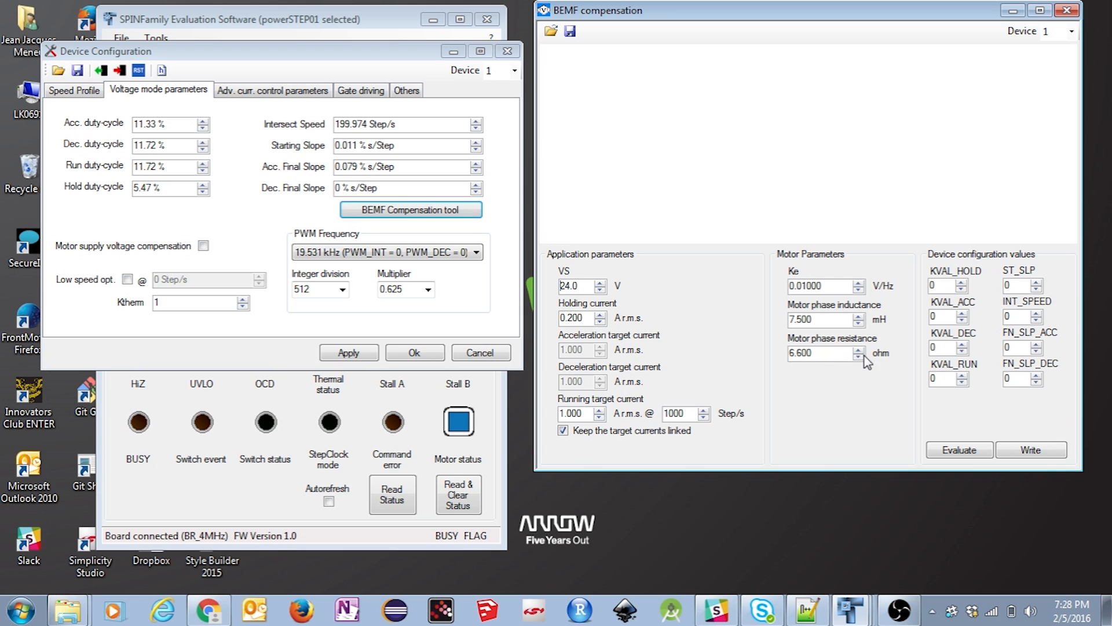
pyautogui.click(959, 450)
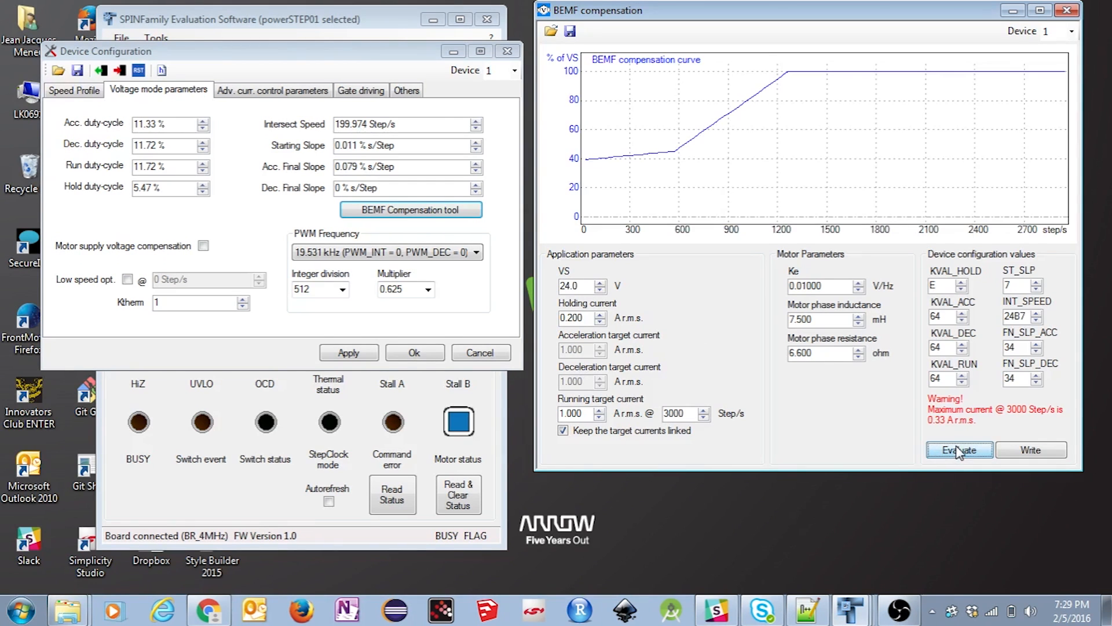
# Write the computed values (39.06 % duty-cycles, 560.224 Step/s intersect speed) into Device Configuration
pyautogui.click(960, 449)
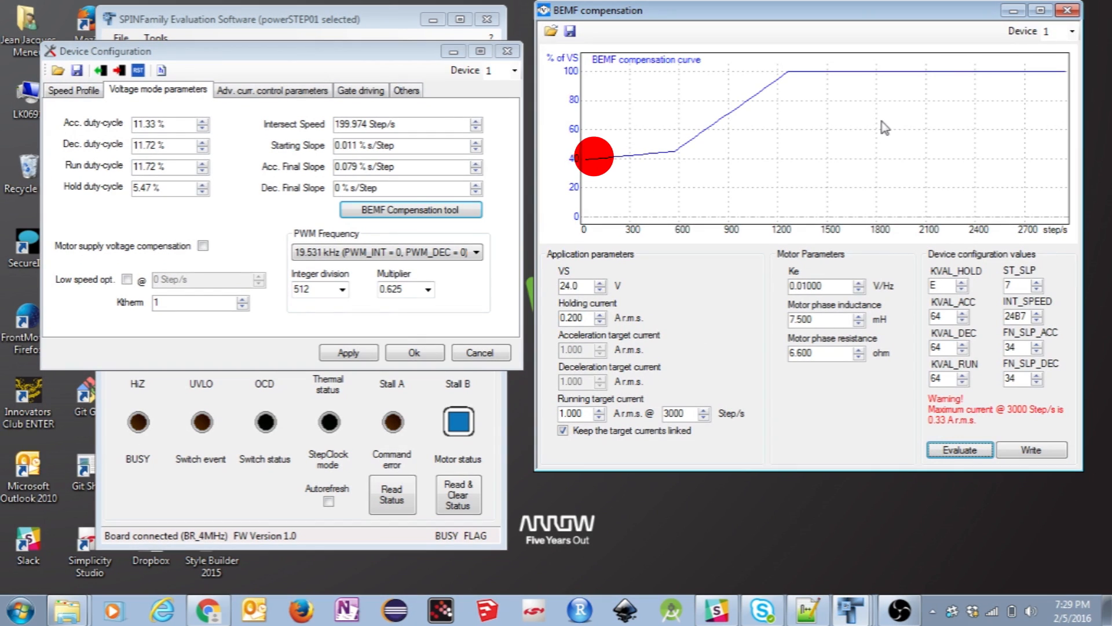
pyautogui.moveTo(592, 156); pyautogui.dragTo(620, 154)
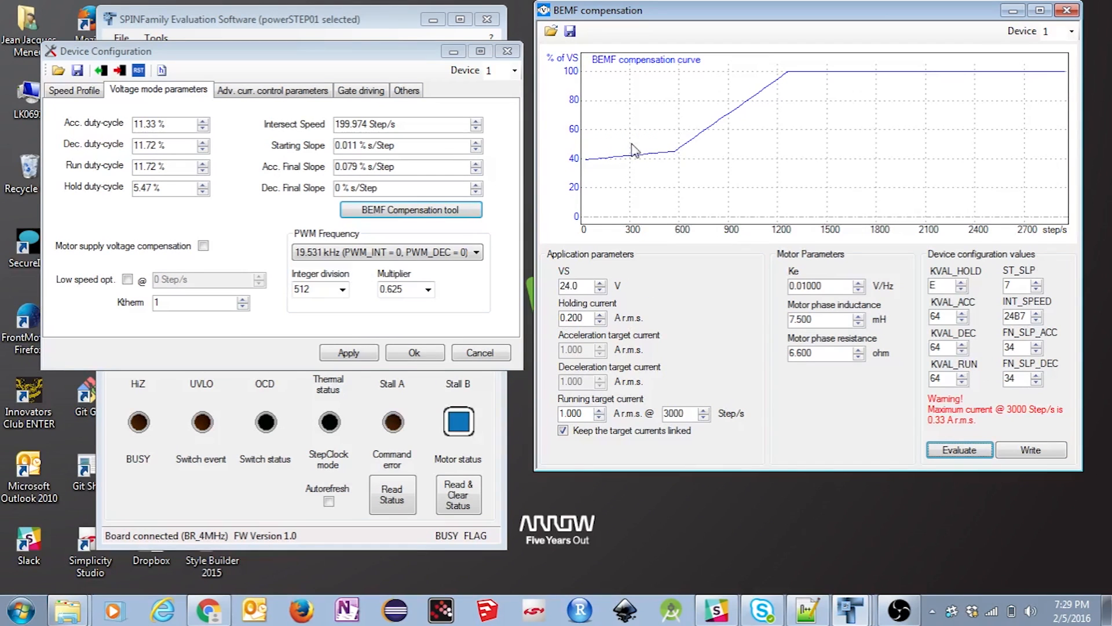
pyautogui.moveTo(670, 161)
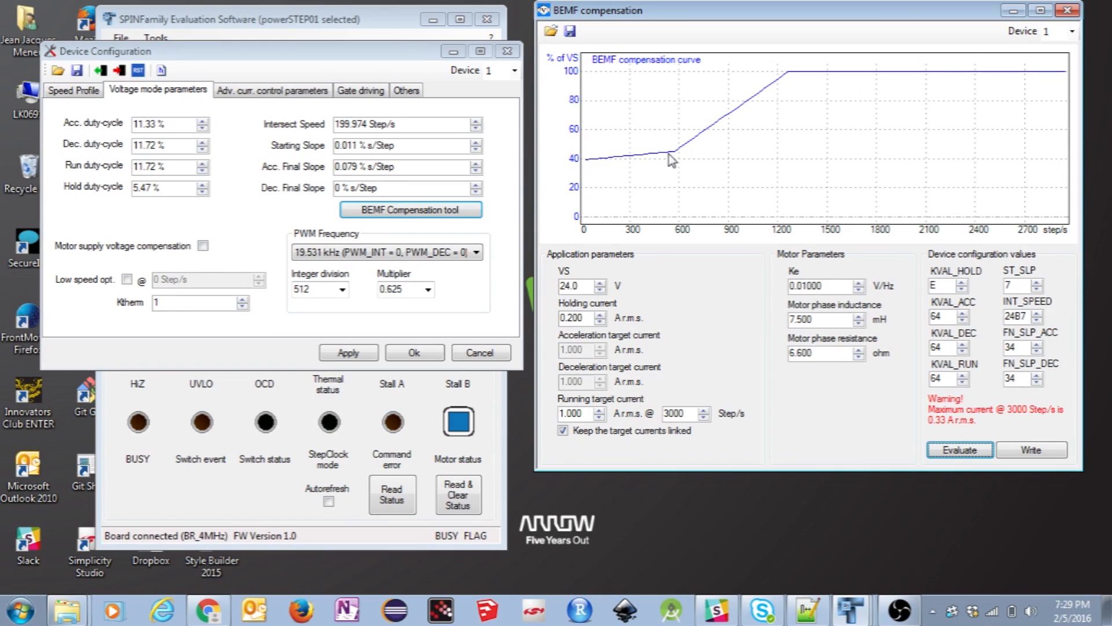
pyautogui.moveTo(770, 115)
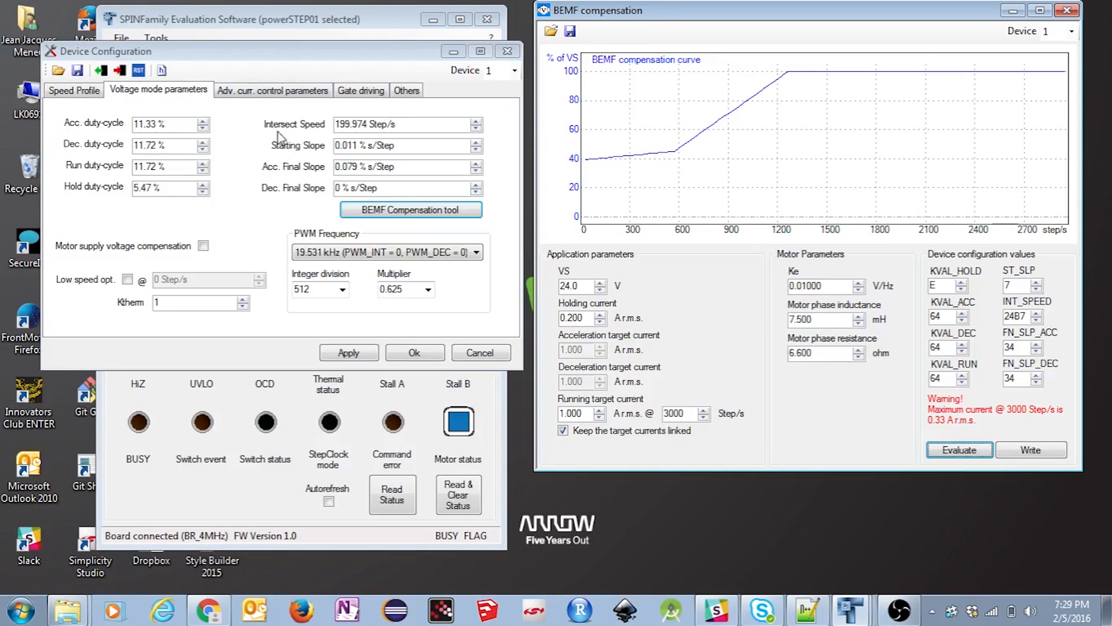
pyautogui.click(1031, 449)
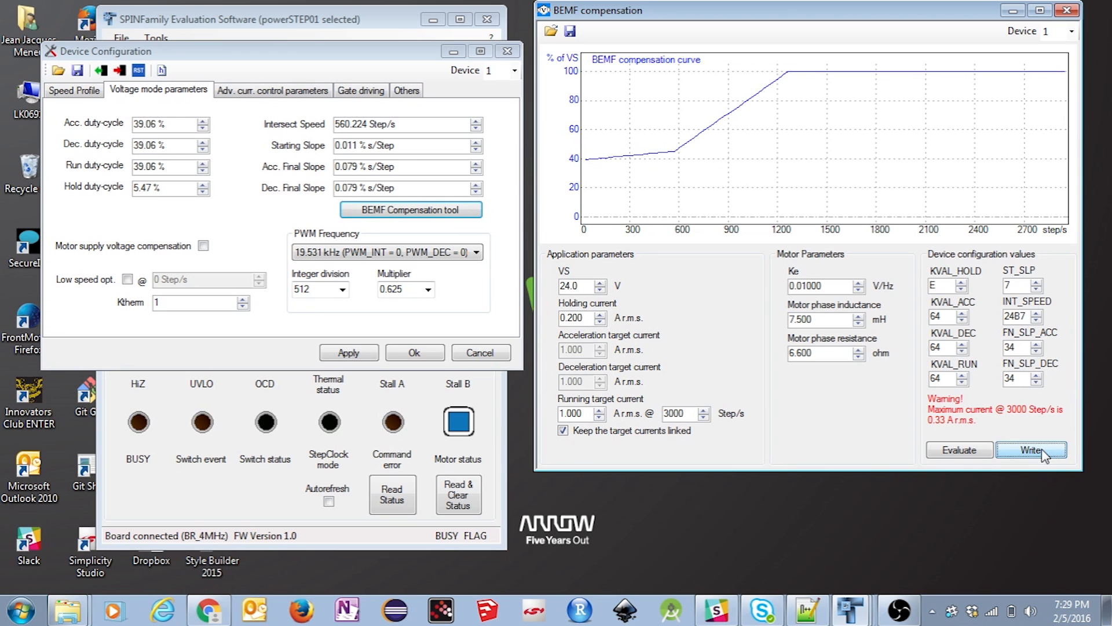